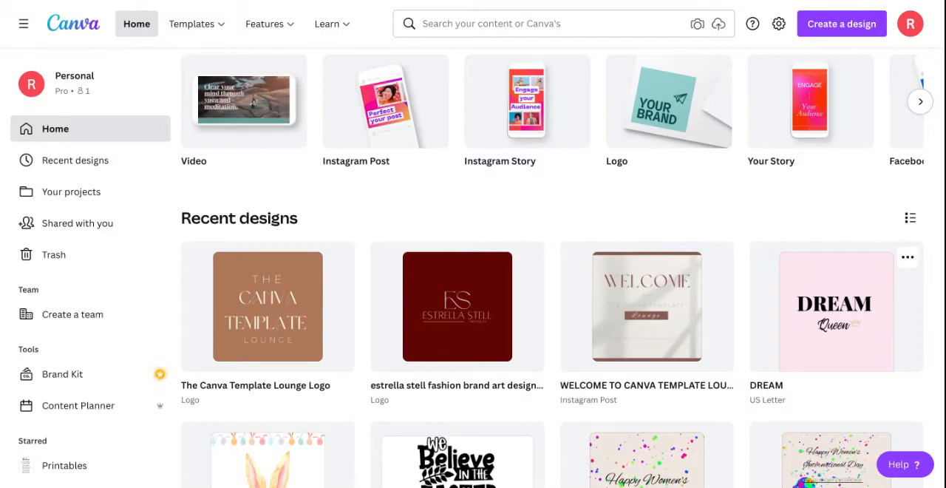
Step: Open the pink 'DREAM Queen' US Letter design from Recent designs in the editor
{"action": "double_click", "coordinate": [835, 307]}
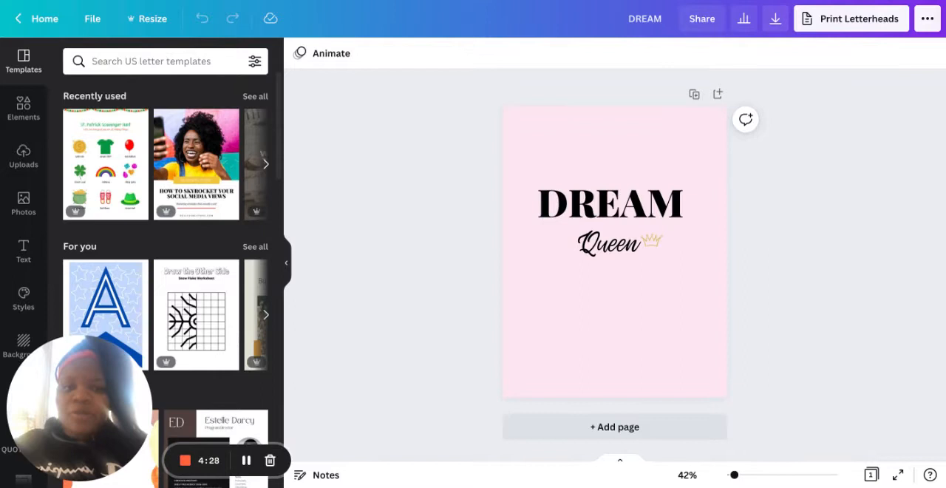
Step: Select the DREAM page, then show, dismiss and reshow the /Magic shortcuts menu with '/'
{"action": "left_click", "coordinate": [614, 251]}
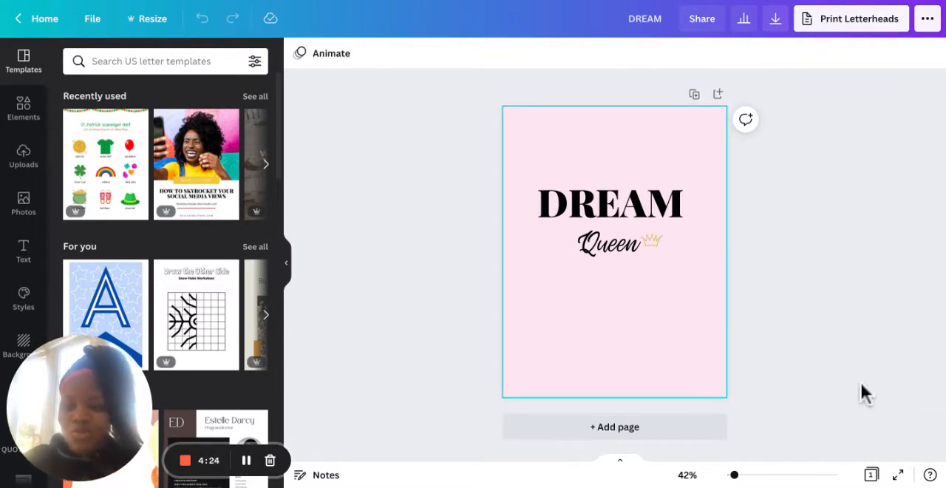
{"action": "mouse_move", "coordinate": [917, 477]}
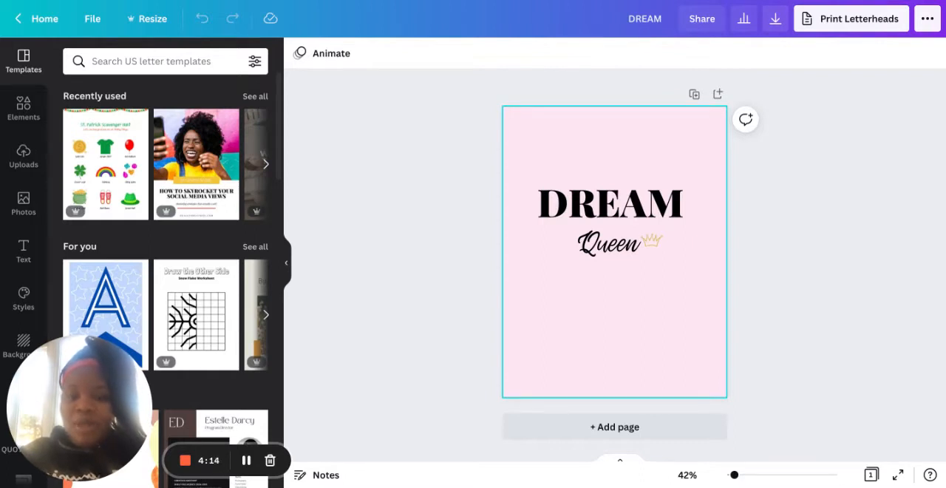
{"action": "key", "text": "/"}
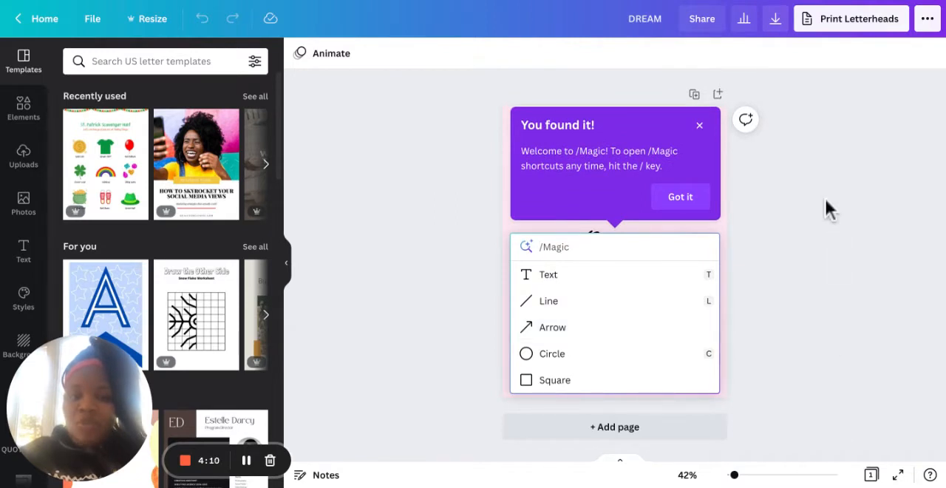
{"action": "mouse_move", "coordinate": [769, 59]}
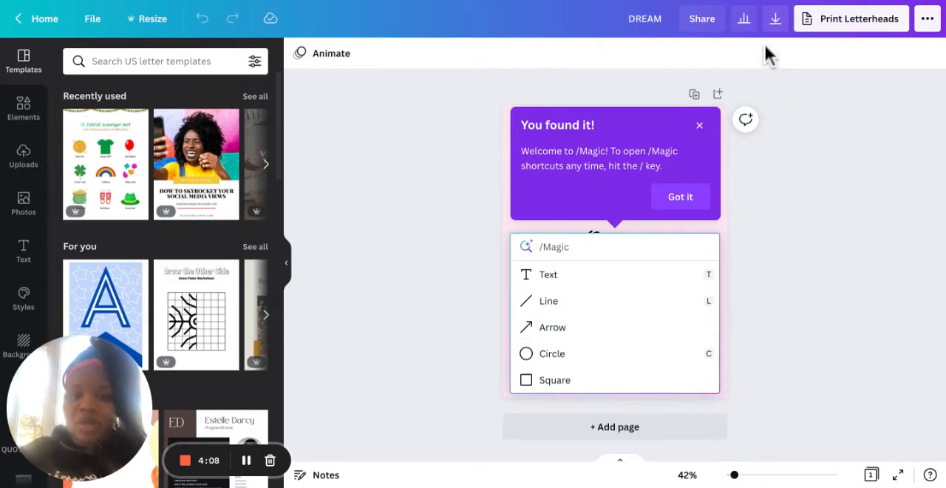
{"action": "left_click", "coordinate": [680, 197]}
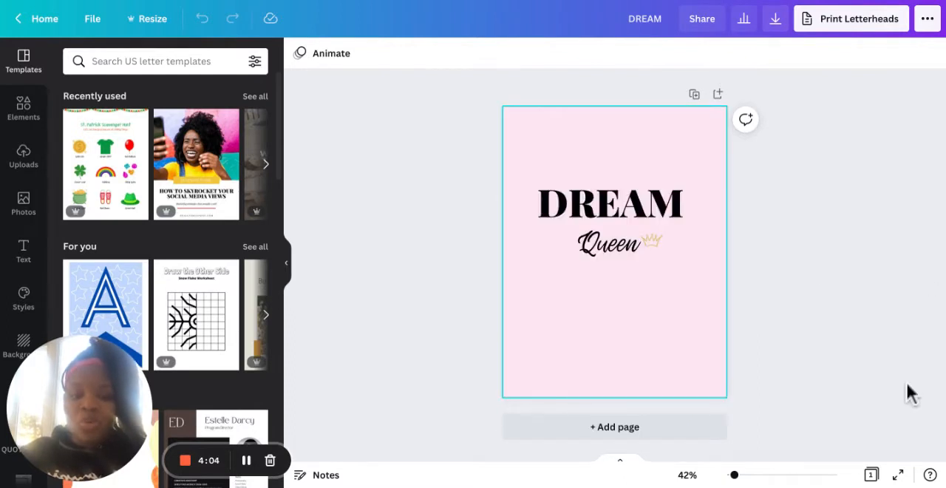
{"action": "key", "text": "/"}
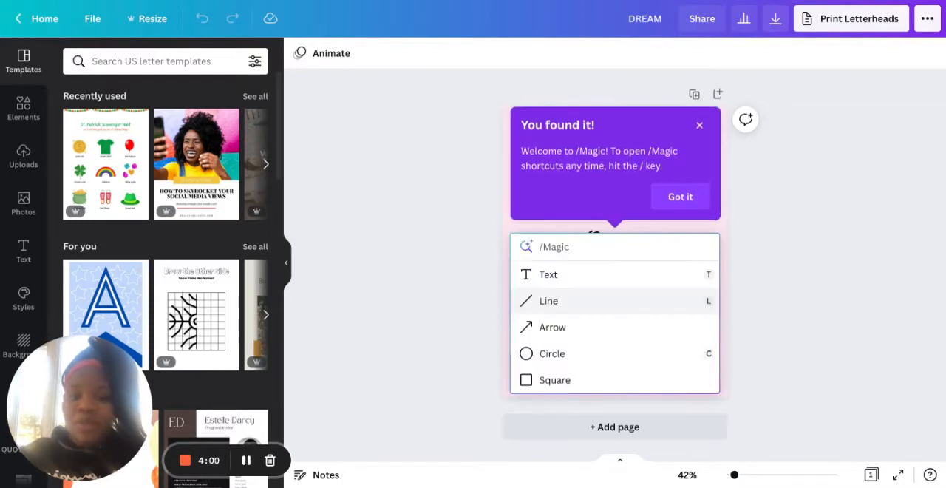
{"action": "mouse_move", "coordinate": [844, 329]}
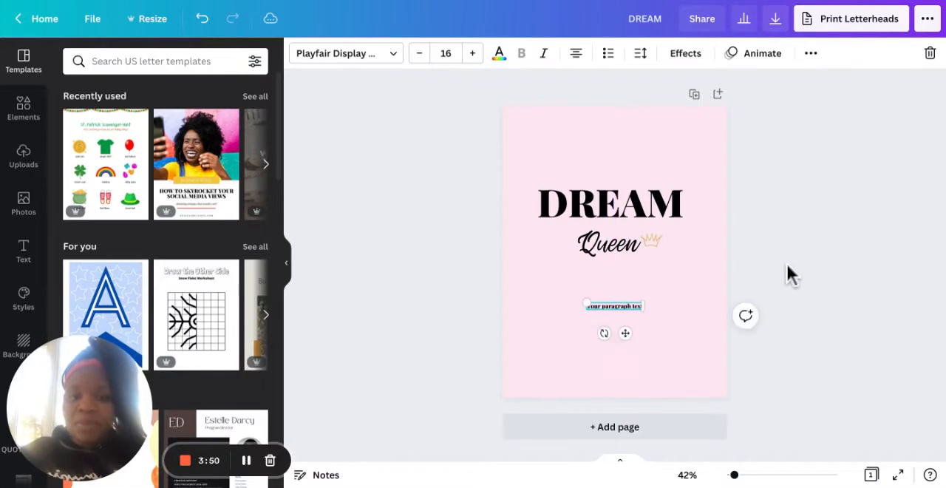
{"action": "mouse_move", "coordinate": [785, 388]}
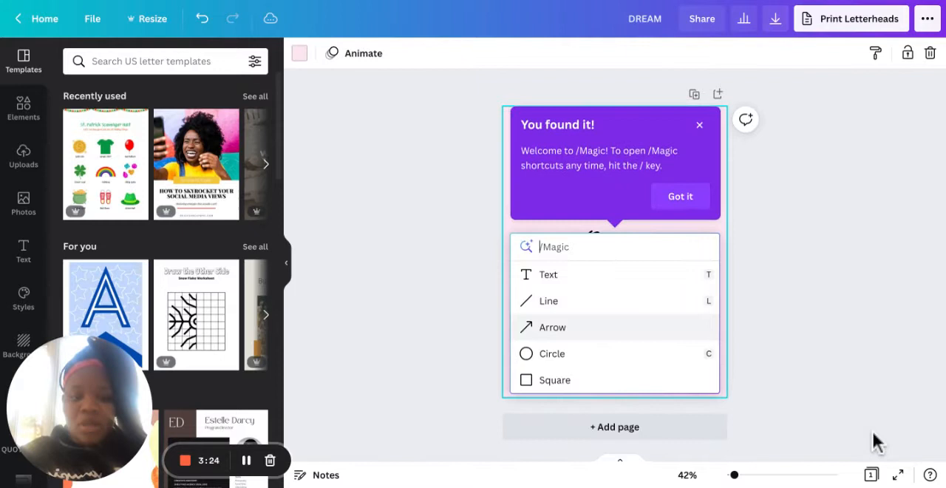
Step: Scroll the DREAM page to the 'Your paragraph text' box beneath Queen
{"action": "scroll", "scroll_direction": "down", "scroll_amount": 3}
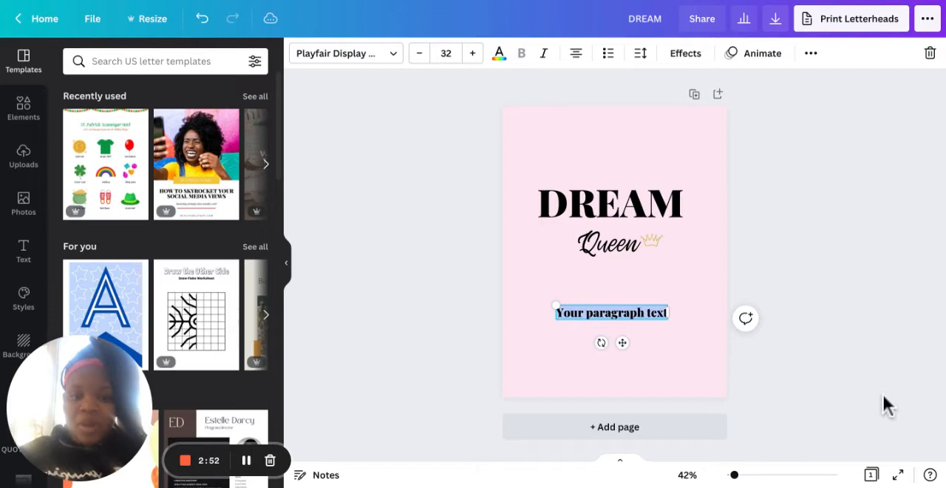
Step: Replace the placeholder with 'press ? button on your keyboard to find the magic tool'
{"action": "type", "text": "press ? button on your keyboard to find"}
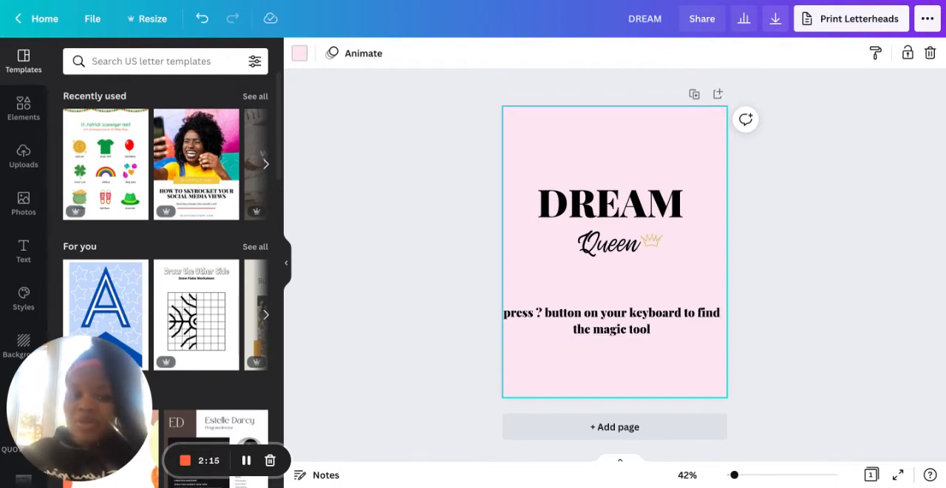
Step: Reopen /Magic with '/', scroll its shortcut list, and choose Photos for image search
{"action": "key", "text": "/"}
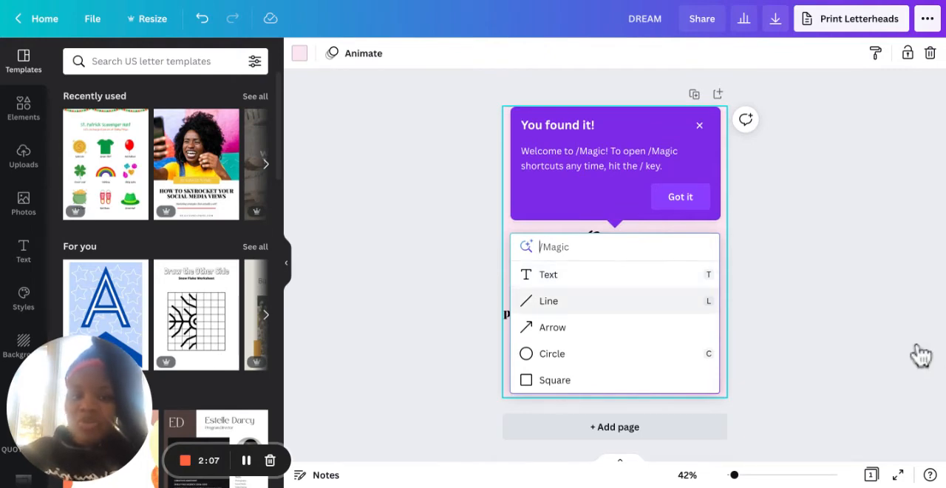
{"action": "scroll", "scroll_direction": "down", "scroll_amount": 3}
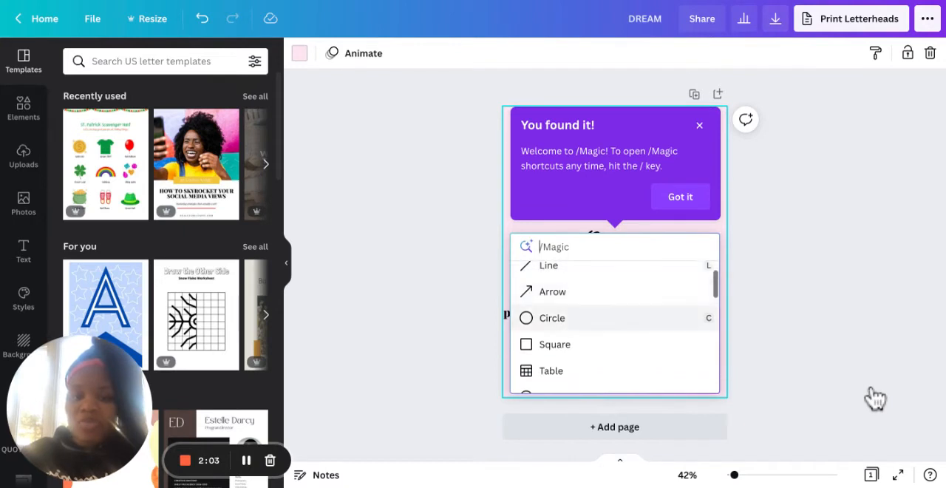
{"action": "scroll", "scroll_direction": "down", "scroll_amount": 3}
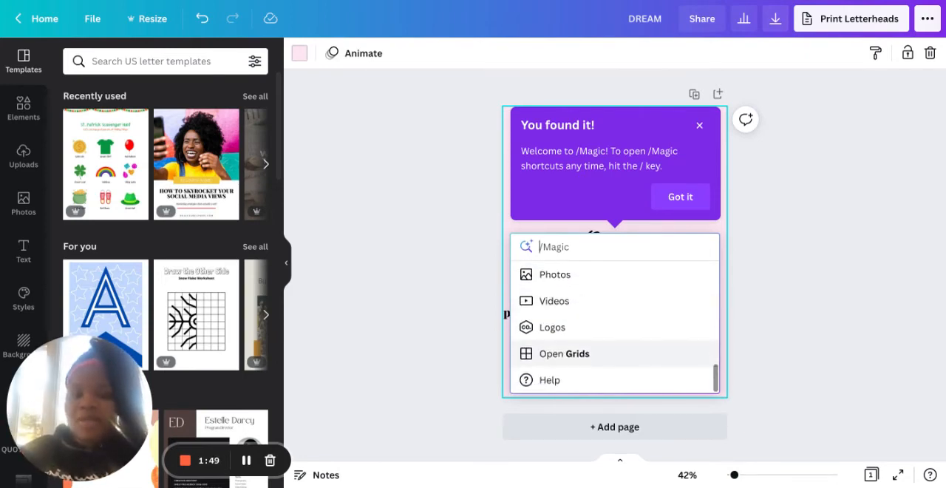
{"action": "left_click", "coordinate": [554, 274]}
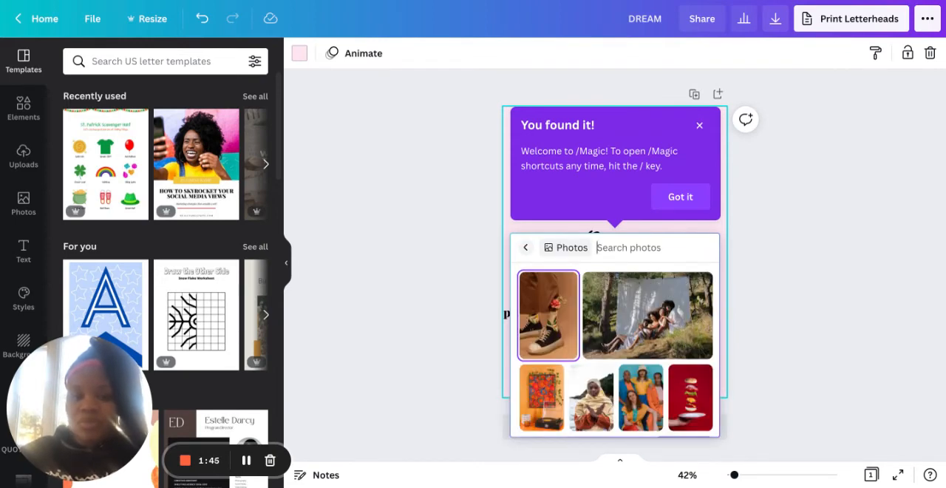